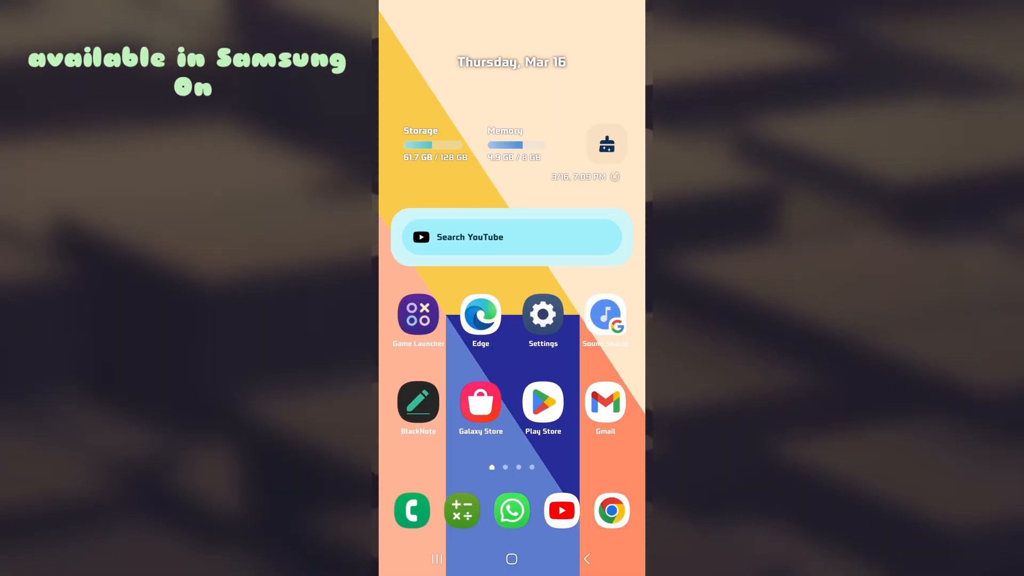
- Search Galaxy Store for "good" and pick the Good Lock suggestion
click(480, 402)
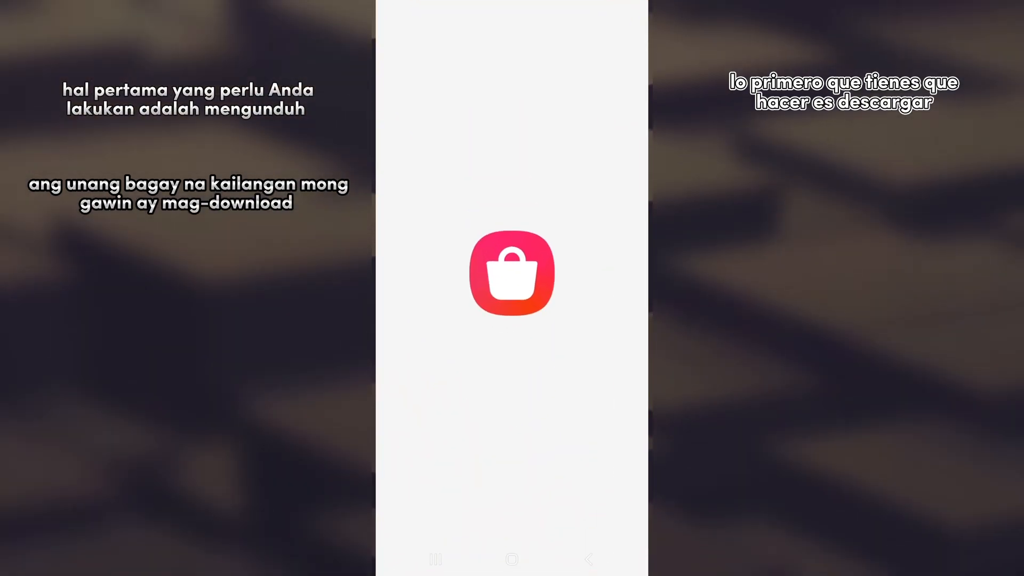
click(511, 273)
text(g)
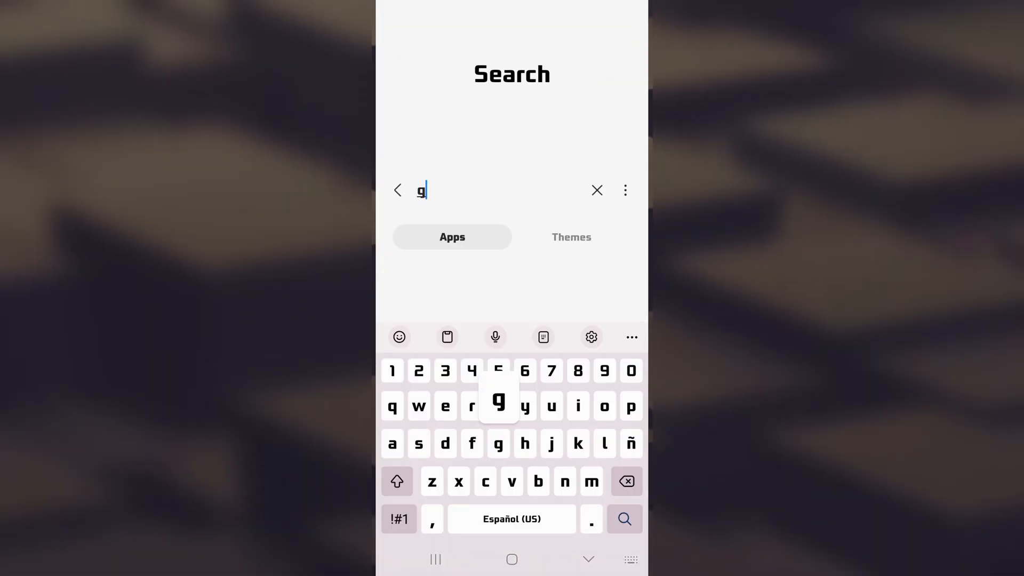
text(ood)
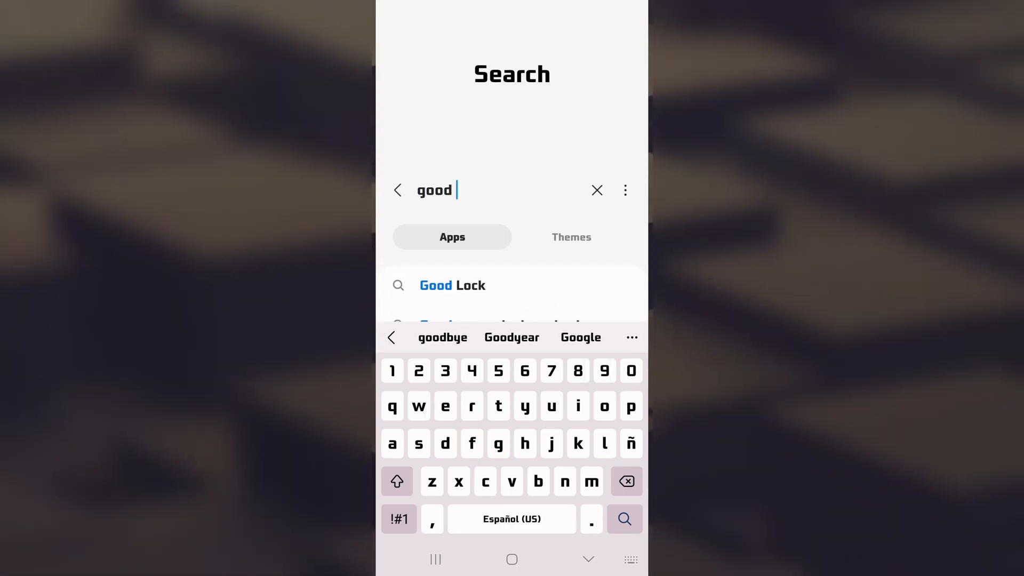
click(452, 284)
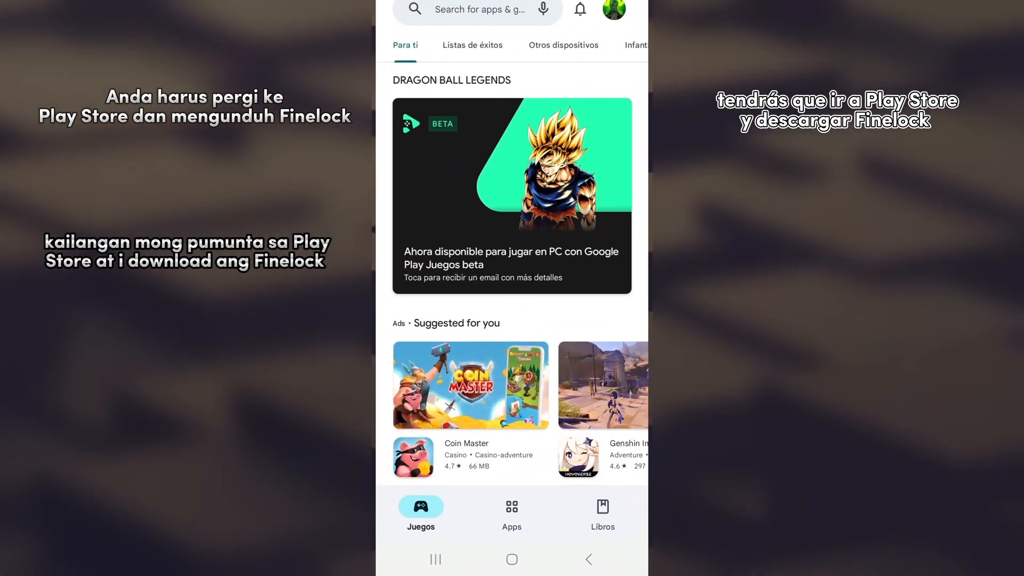
- Search Play Store for Fine Lock and scroll through the results
text(f)
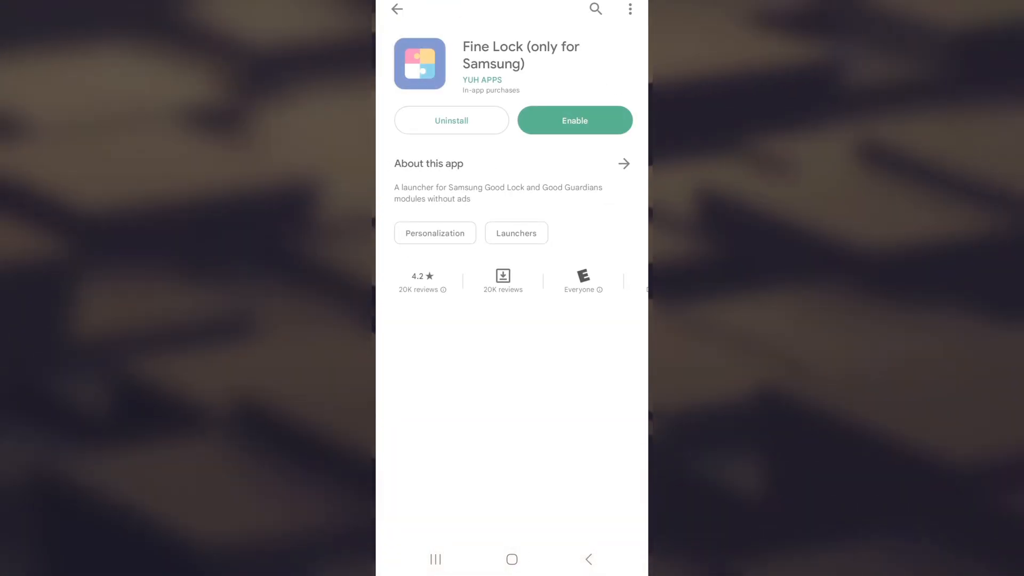
scroll(down, 3)
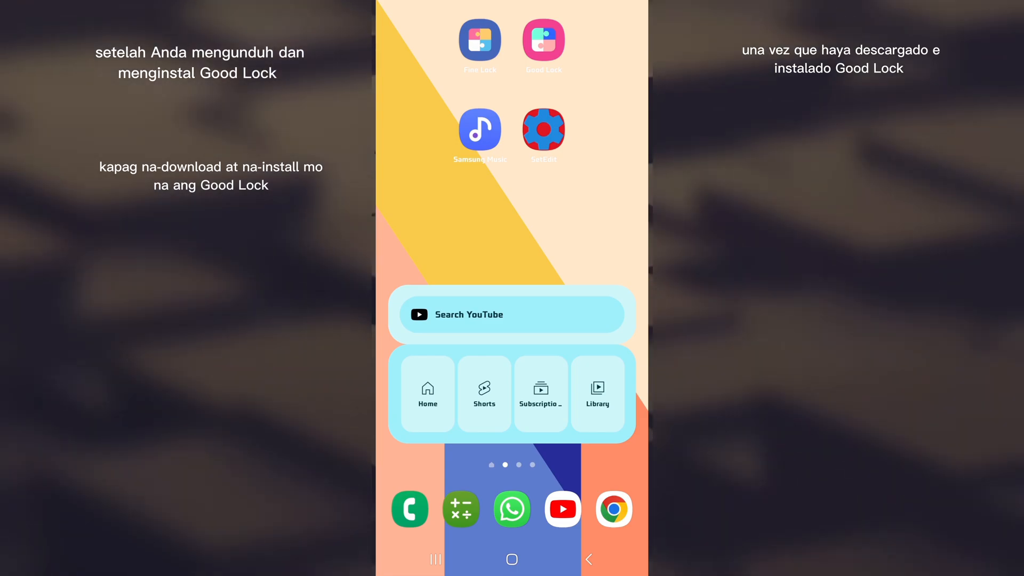
- Install Home Up from its Galaxy Store page and open the app
click(543, 41)
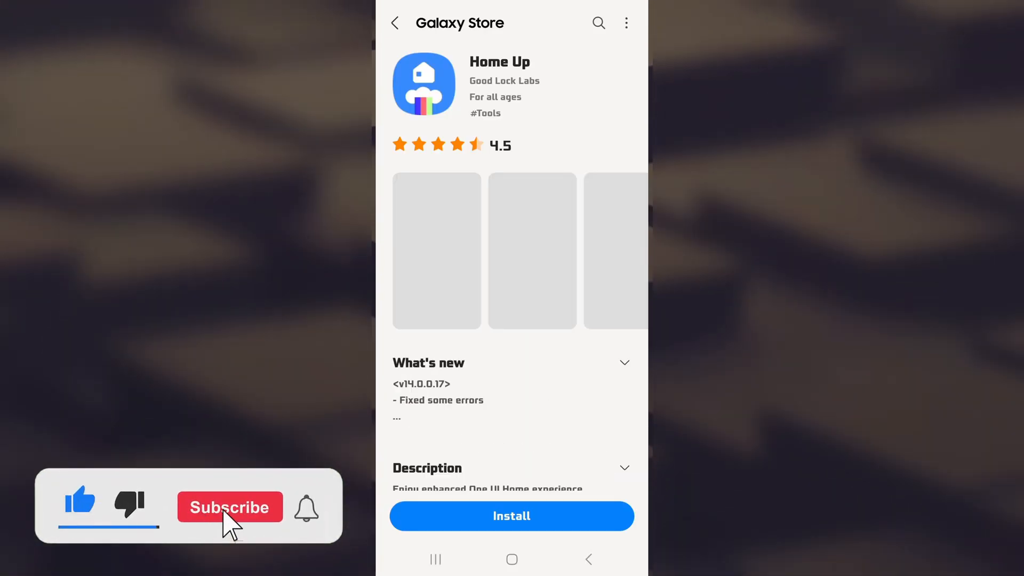
click(230, 507)
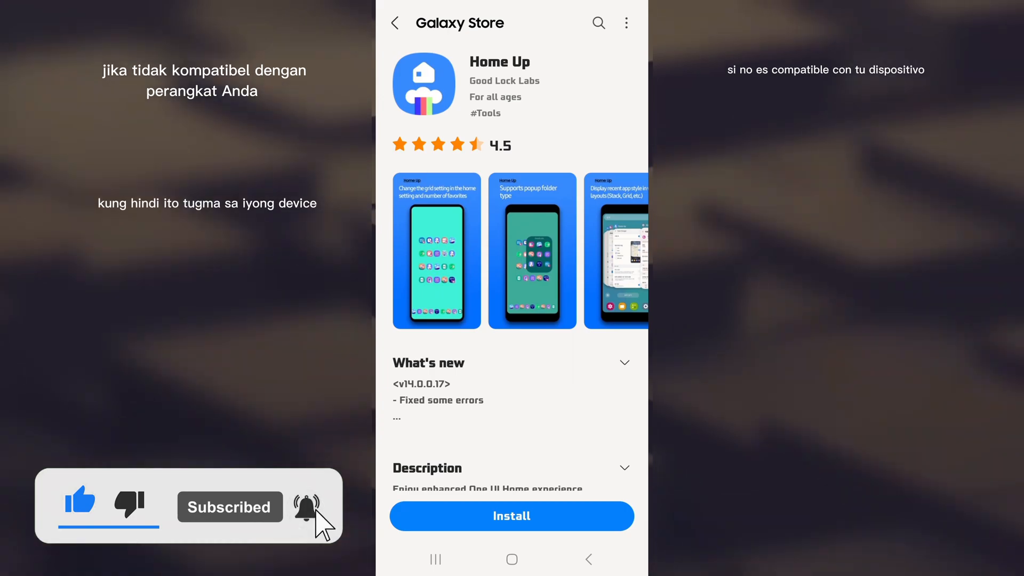
click(511, 516)
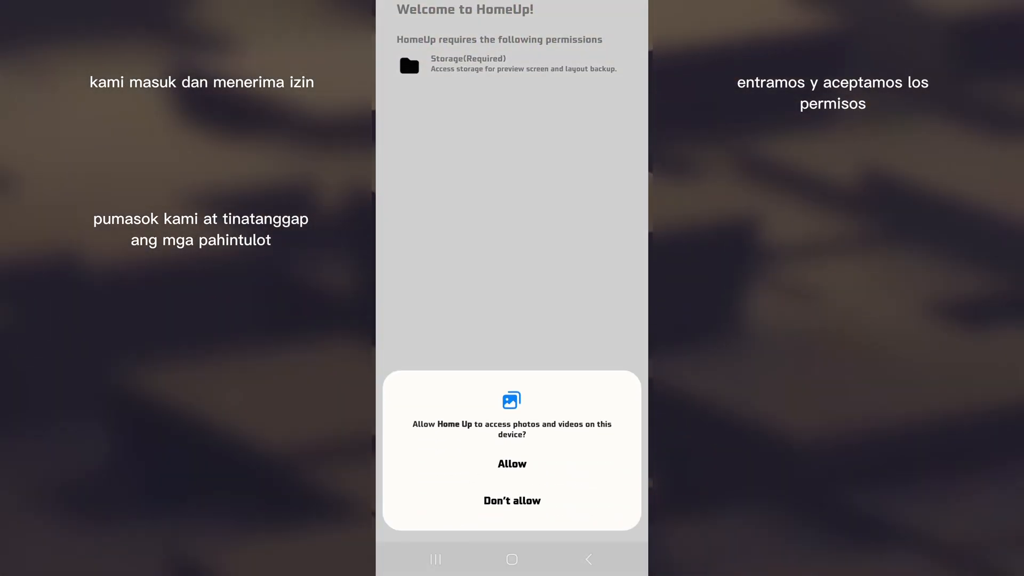
- Allow Home Up photo and video access and switch Home Up on
click(512, 463)
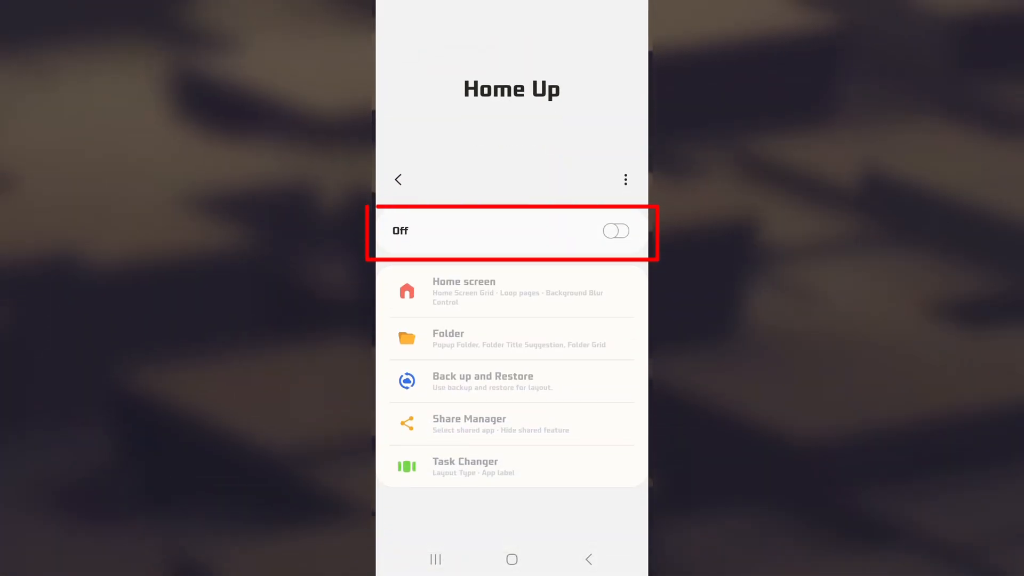
click(614, 231)
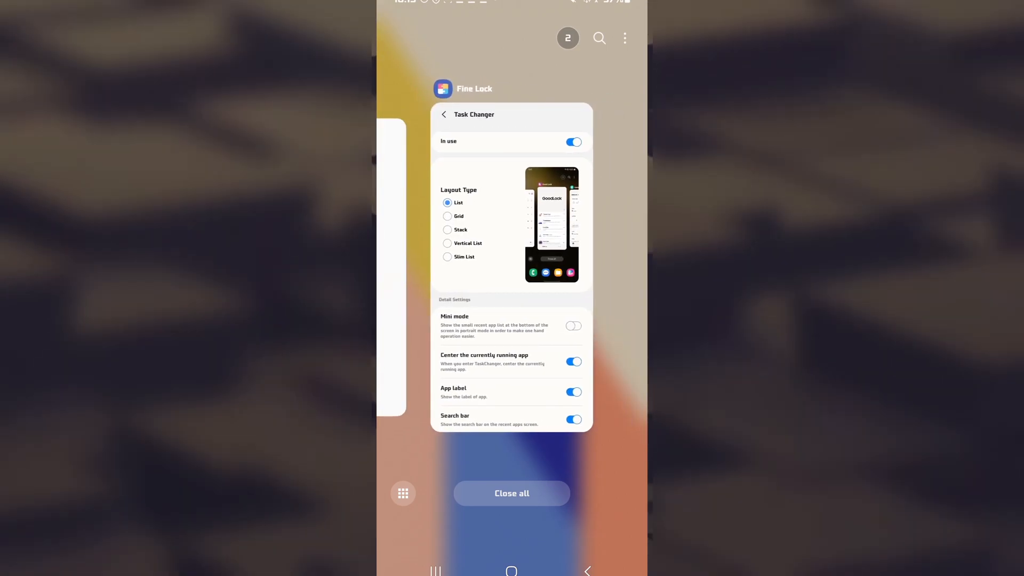
- Cycle the recents layout through Stack and Vertical List, ending on Grid
click(447, 216)
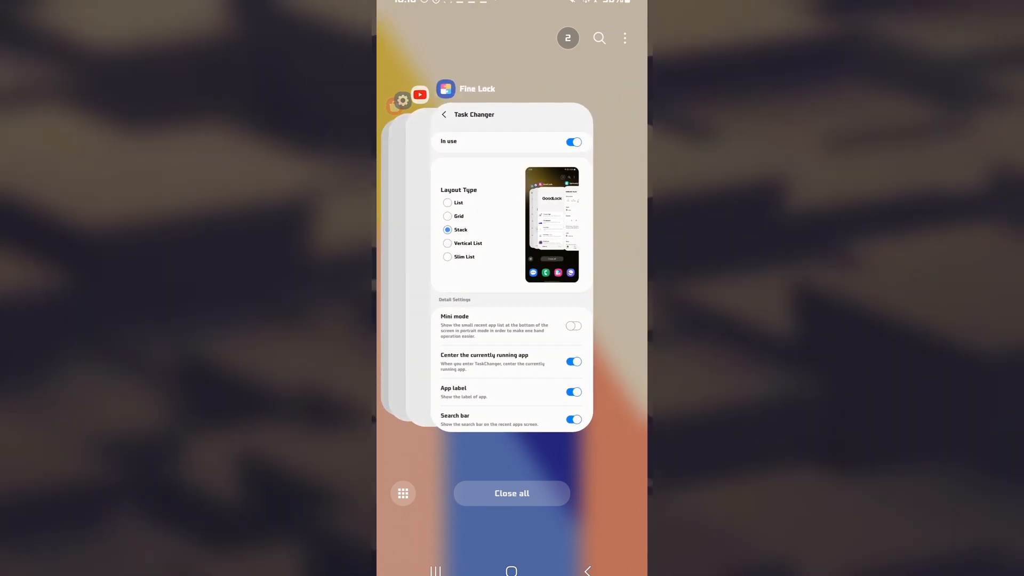
click(447, 243)
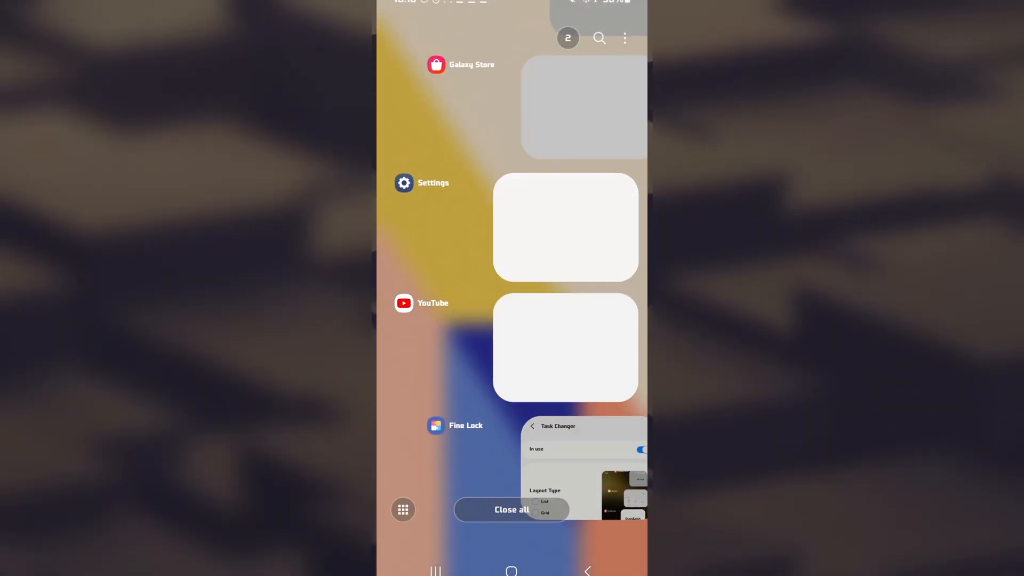
click(584, 426)
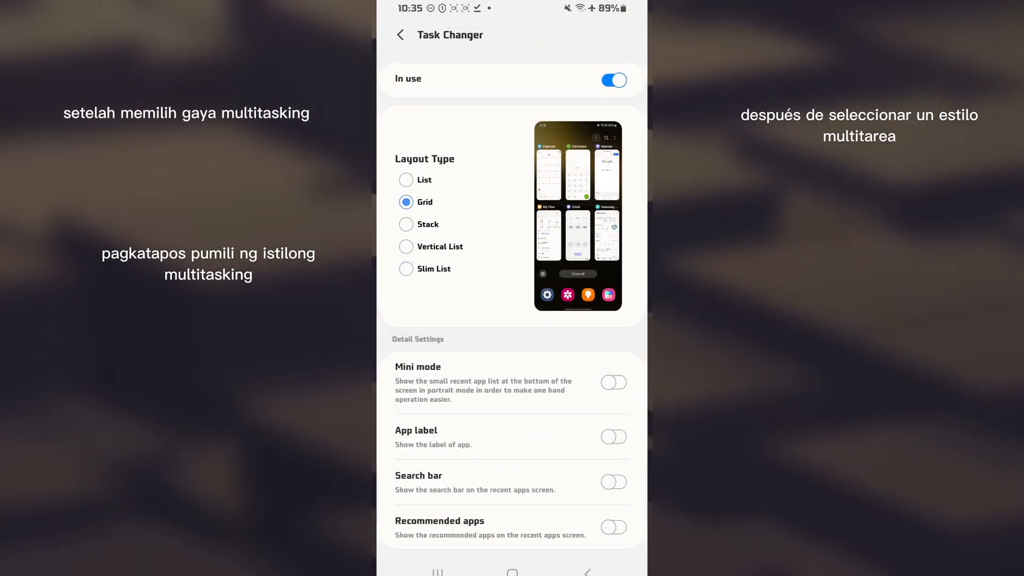
- Scroll Task Changer settings and select the Stack layout
scroll(down, 3)
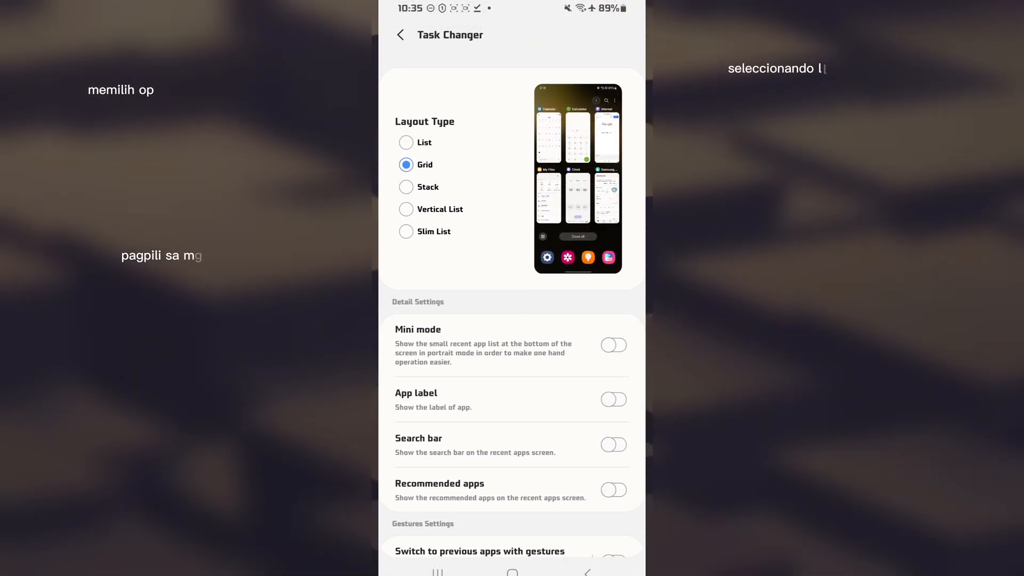
click(613, 345)
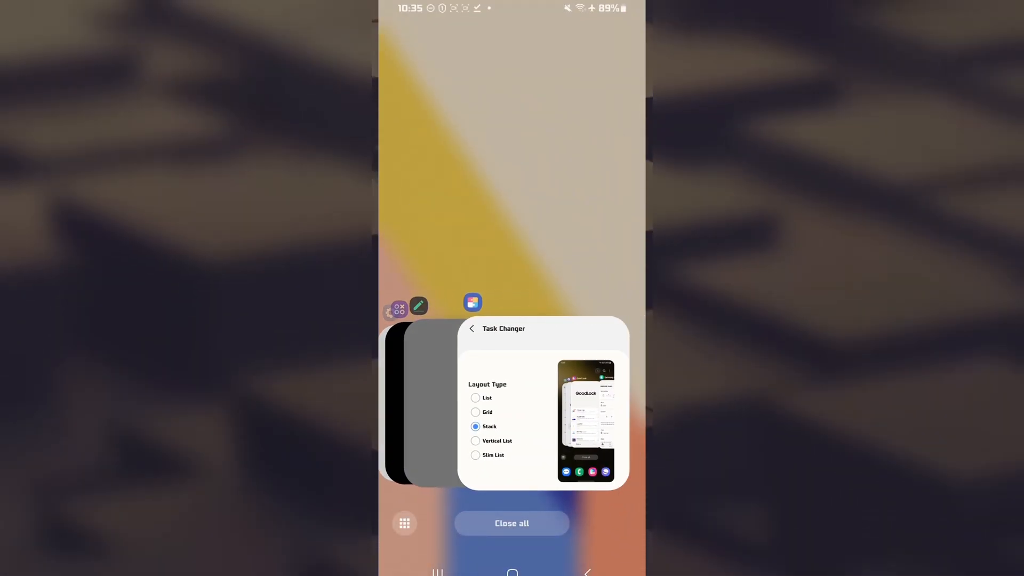
- Reopen Task Changer settings to set List layout with Mini mode
click(475, 440)
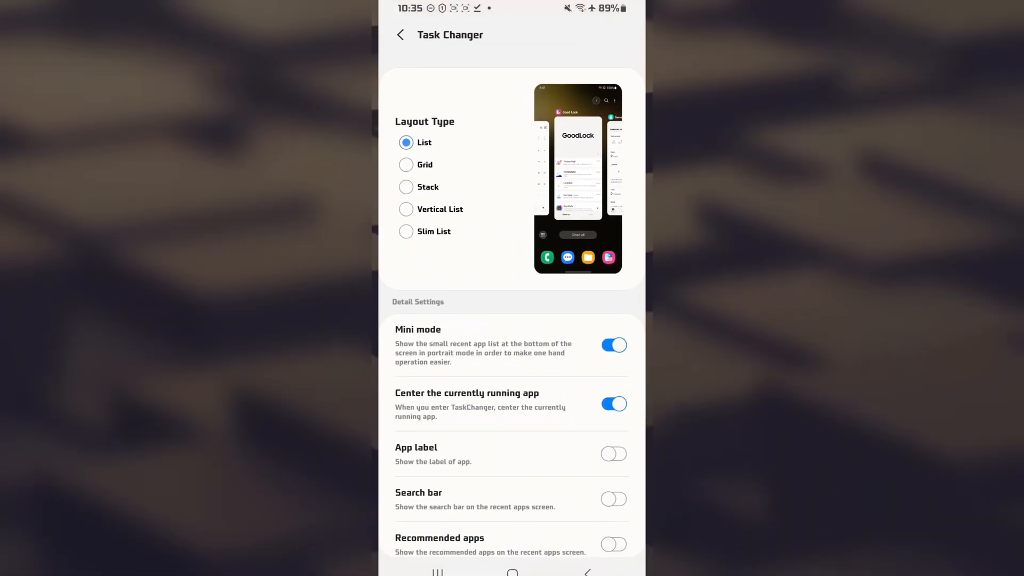
- Select the Grid layout type in Task Changer, keeping Mini mode on
click(406, 165)
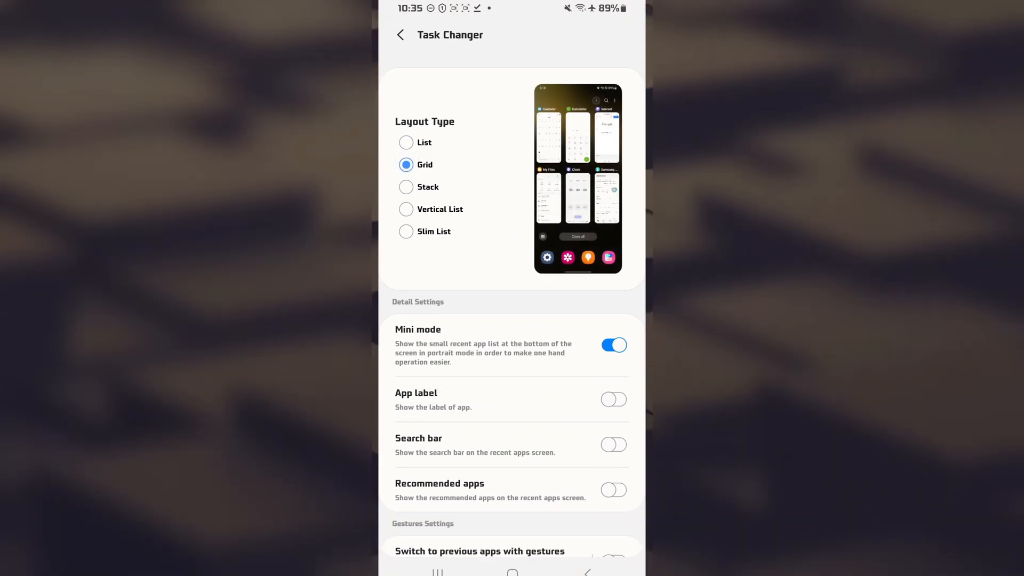
click(613, 345)
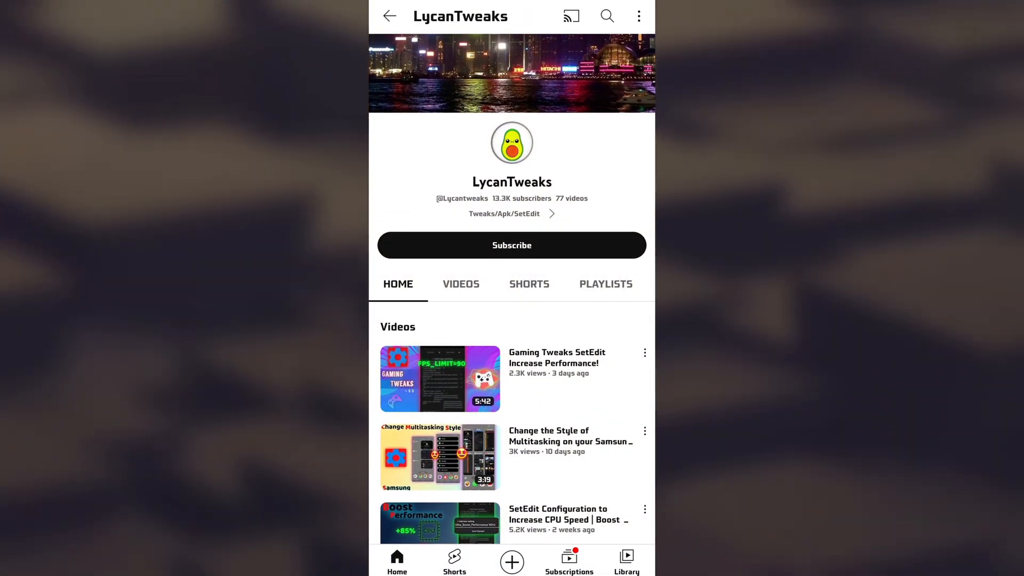
- Subscribe to the LycanTweaks channel and set notifications to All
click(511, 245)
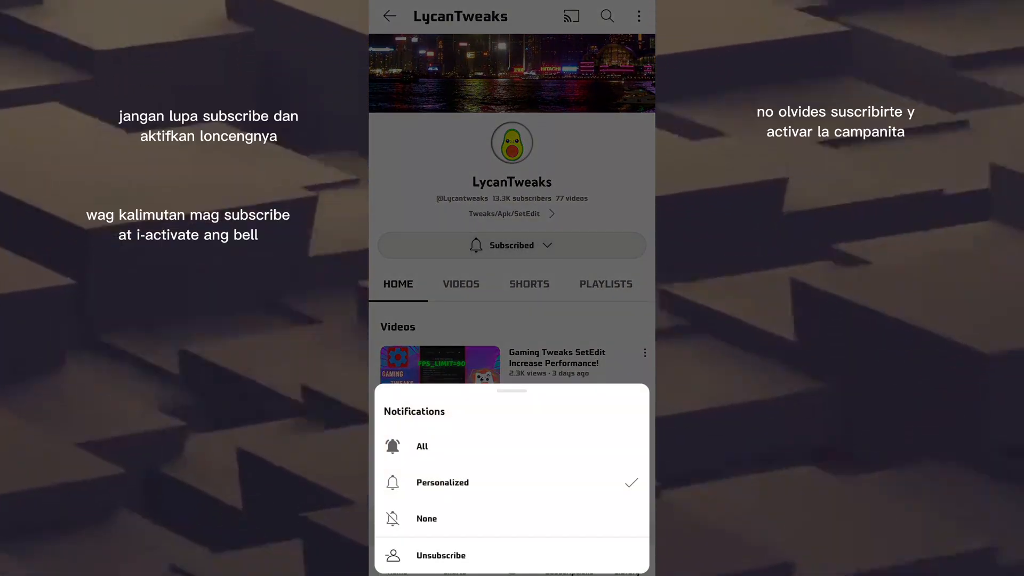
click(422, 445)
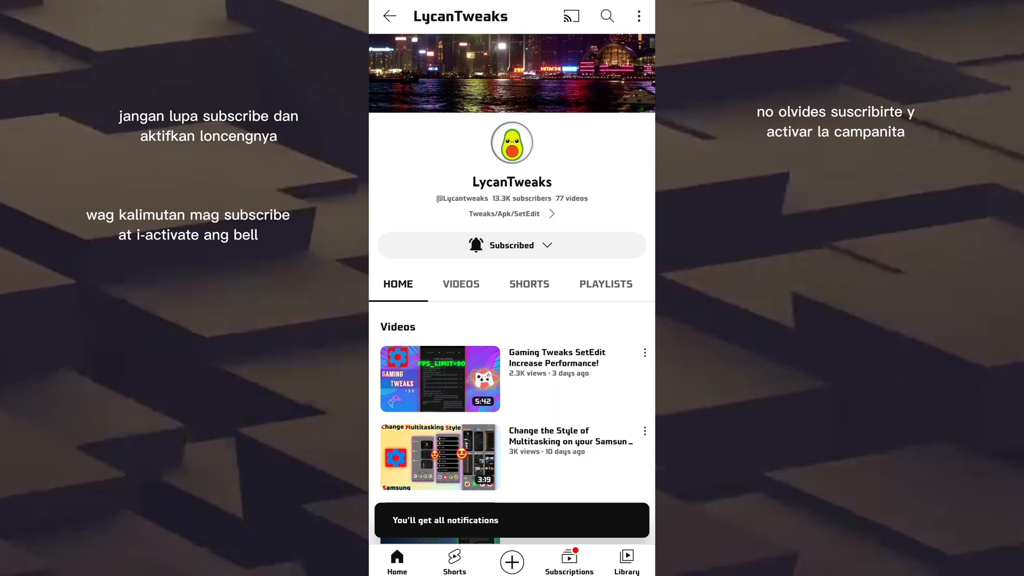